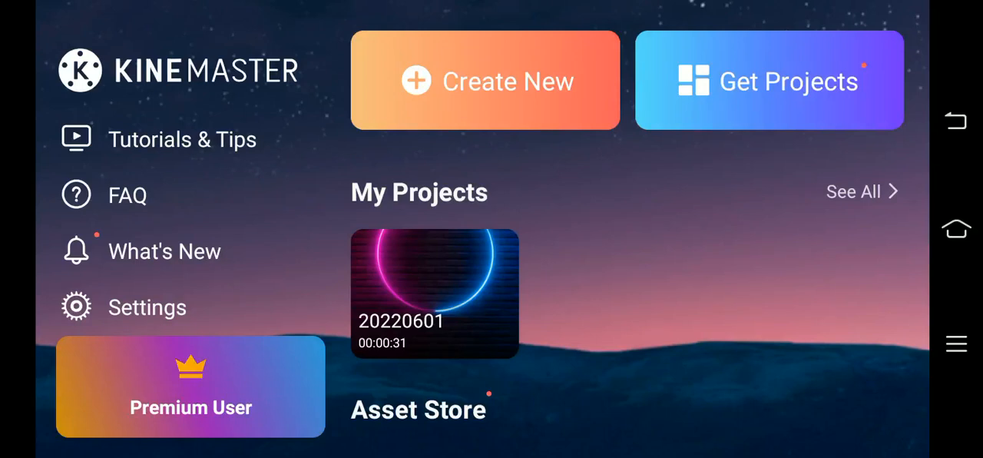
Create a new KineMaster project in the 4:5 portrait aspect ratio.
left_click(295, 406)
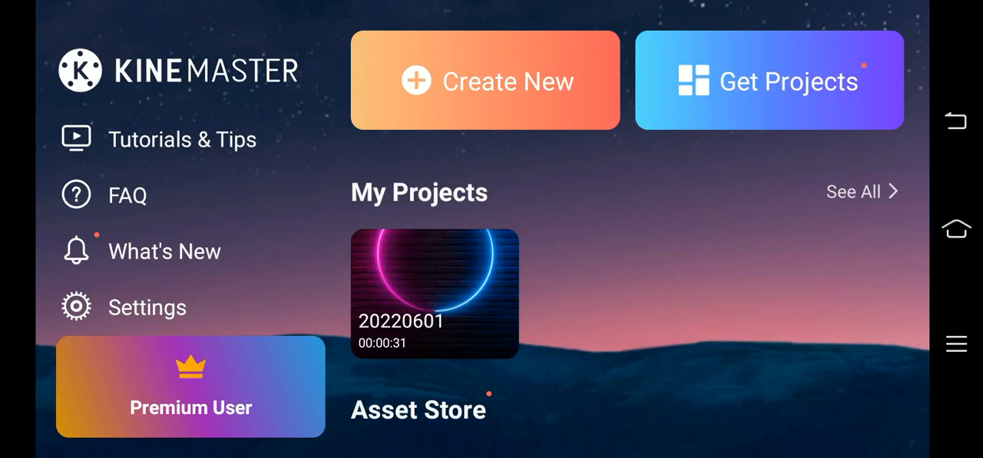
left_click(485, 81)
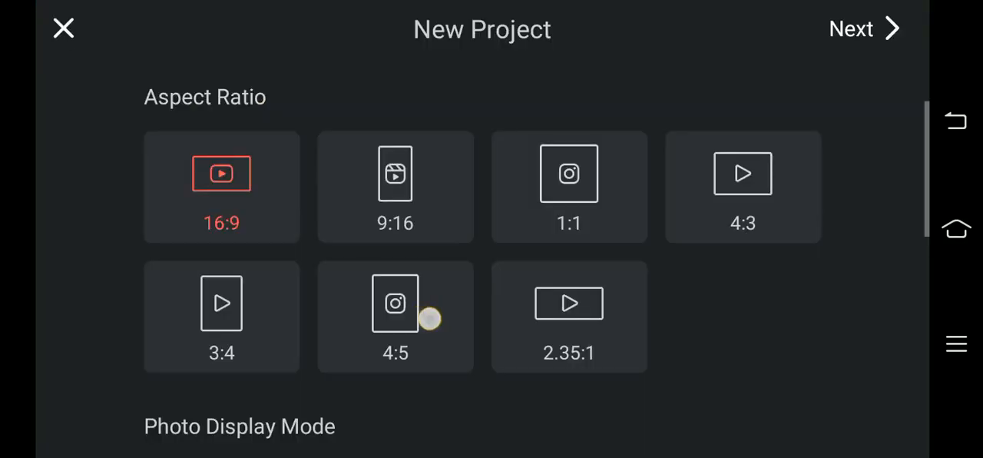
scroll("down", 3)
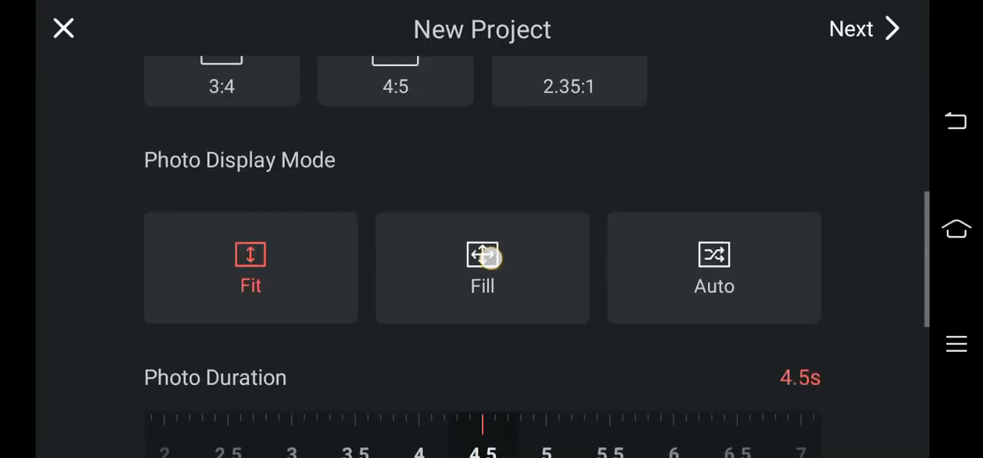
scroll("down", 3)
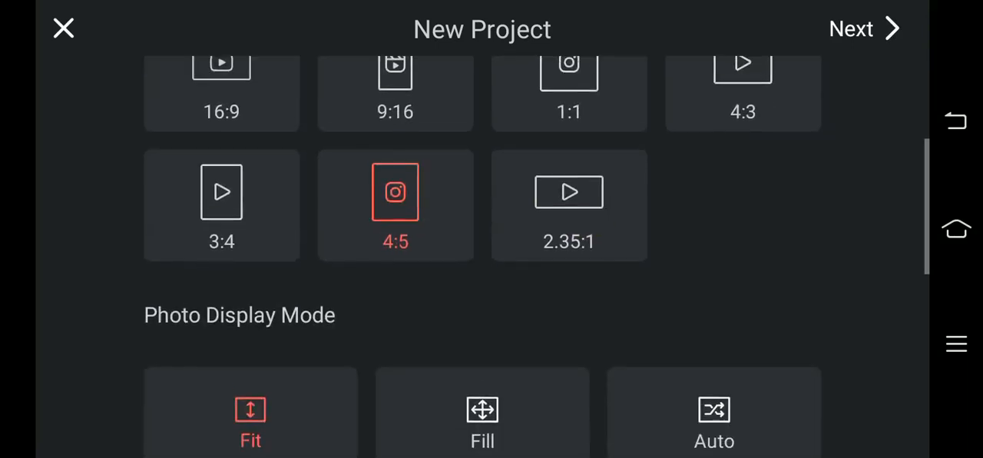
scroll("down", 3)
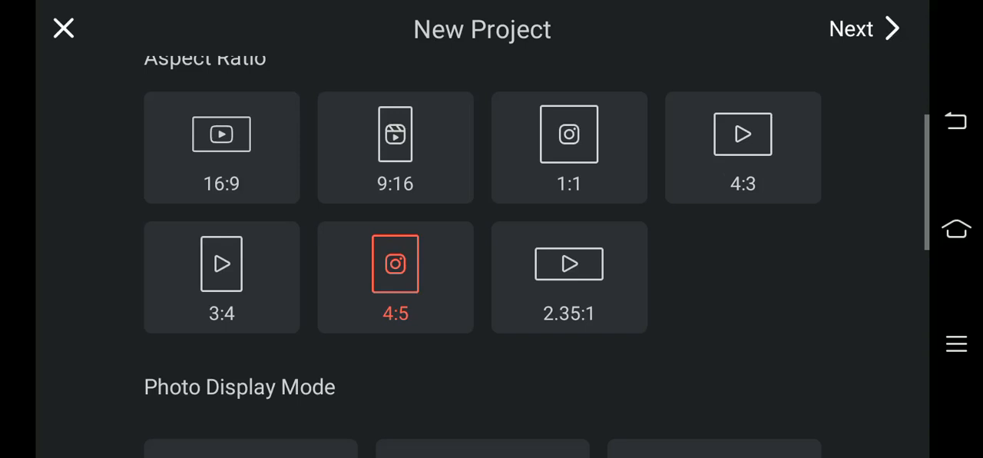
left_click(850, 29)
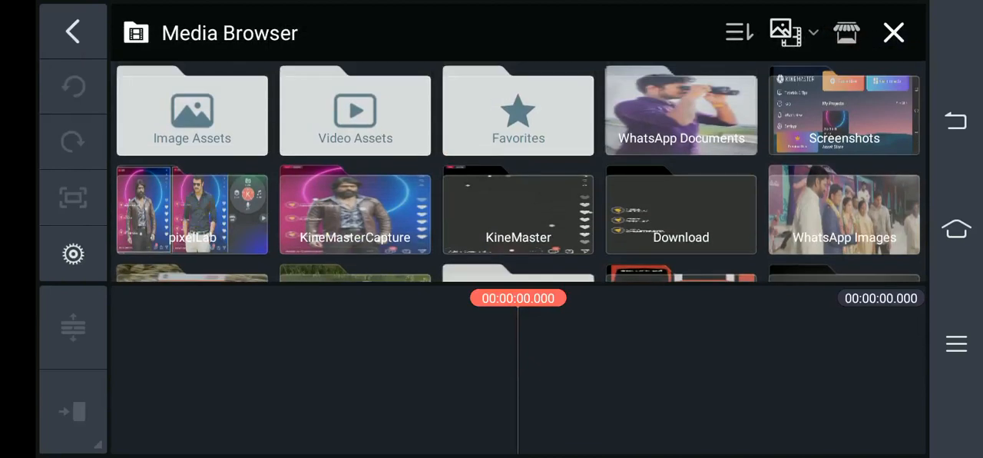
Add the neon-ring brick-wall image from Download as the first background clip.
left_click(681, 213)
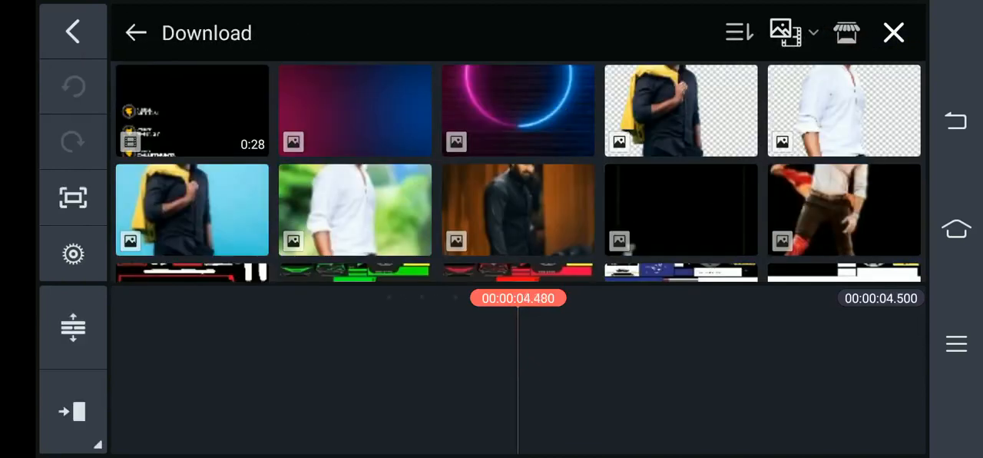
left_click(517, 110)
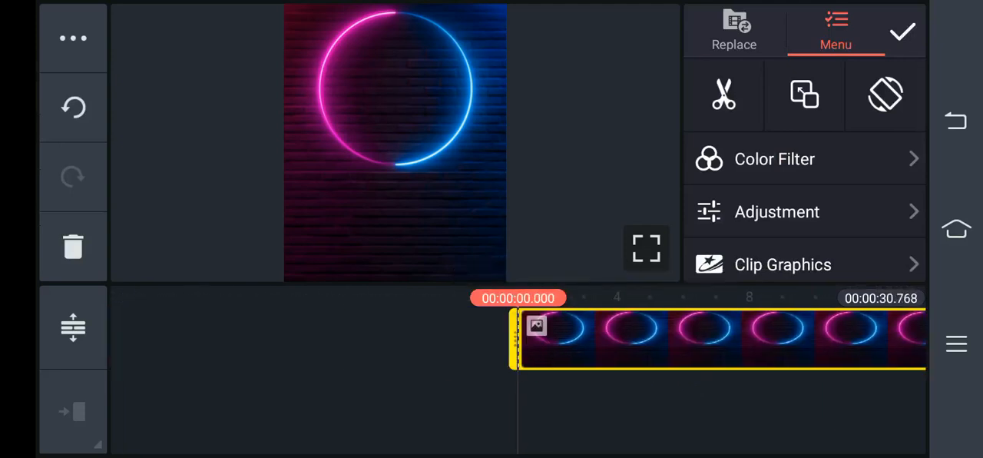
left_click(73, 31)
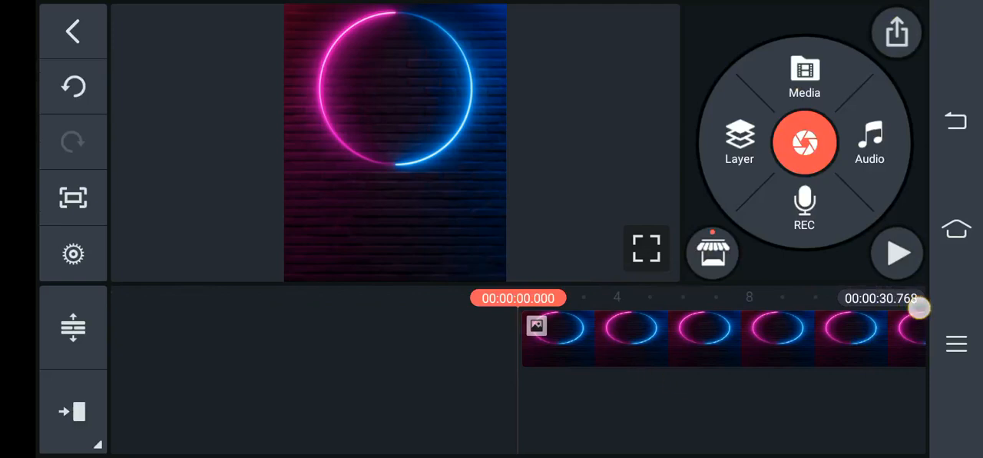
left_click(804, 77)
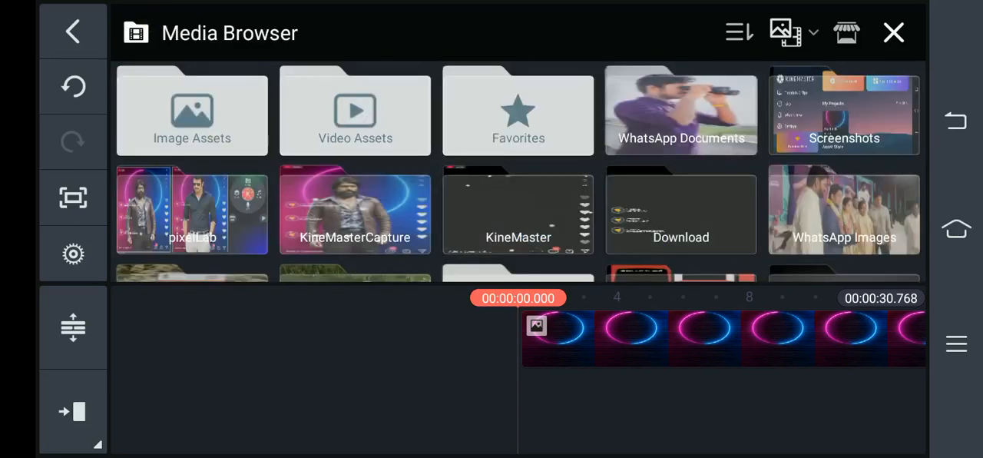
Add the removebg man cutout PNG from Download as a layer.
left_click(680, 213)
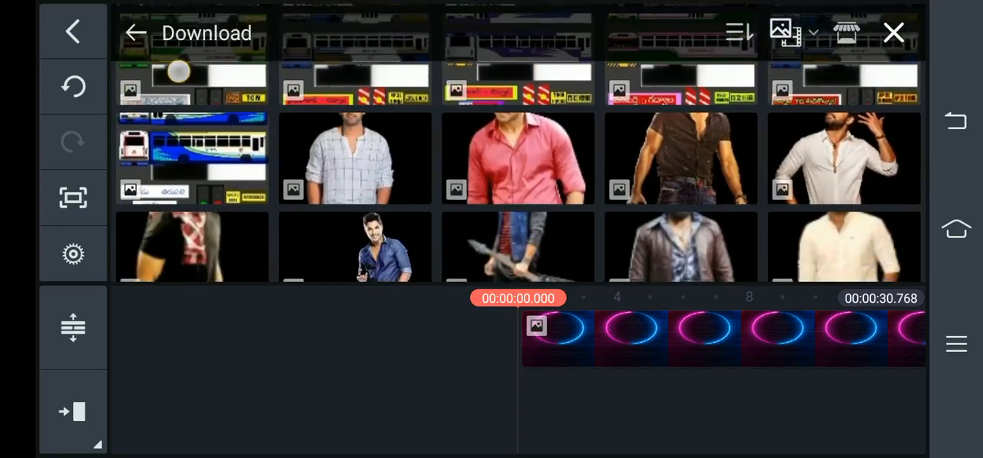
scroll("down", 3)
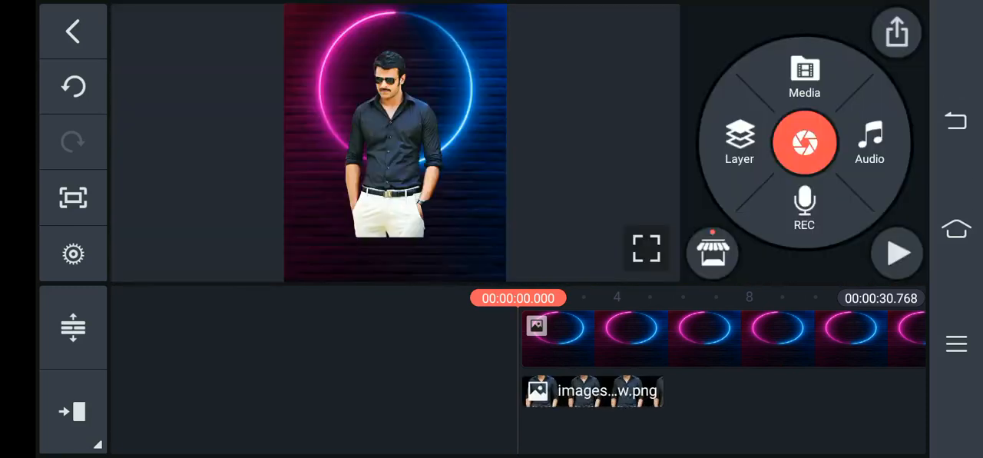
left_click(592, 390)
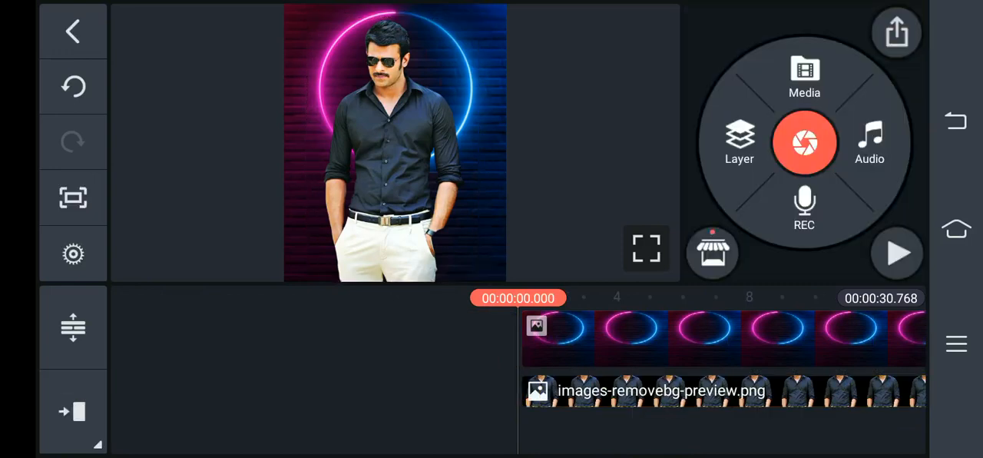
Give the man's cutout layer an Enter Slide Up in-animation.
left_click(721, 390)
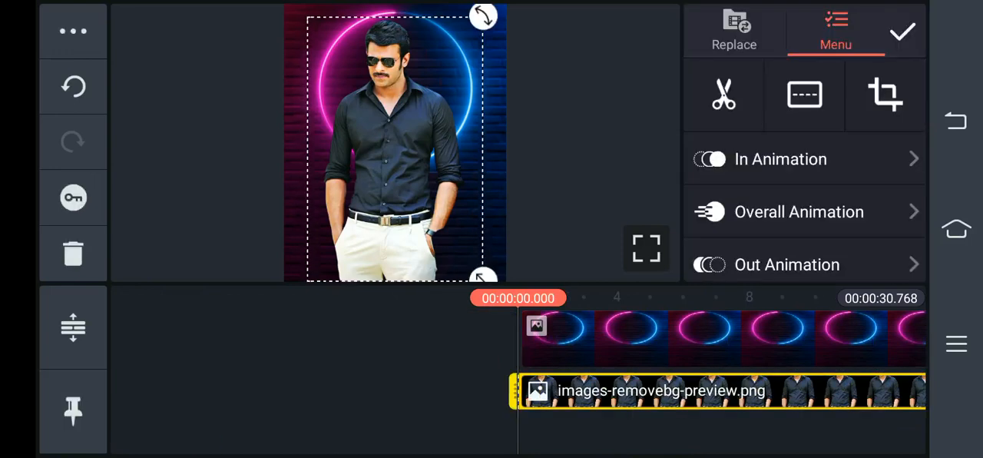
left_click(780, 159)
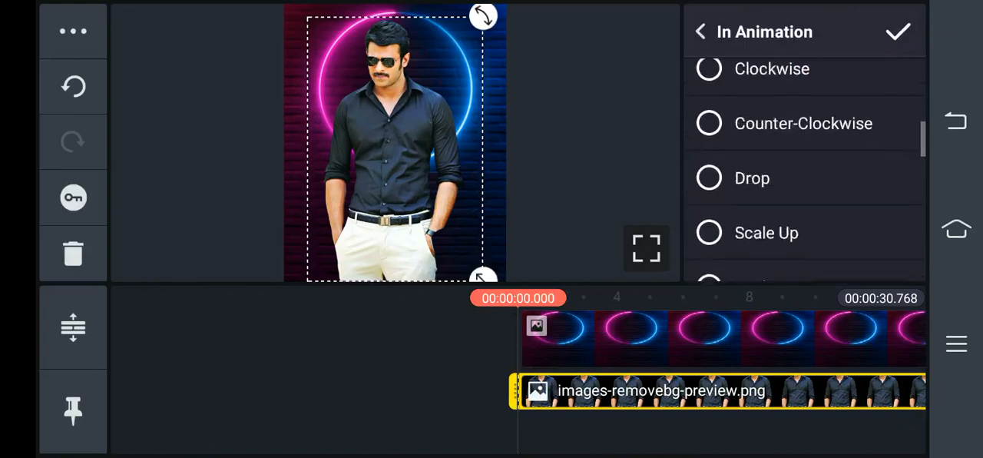
scroll("down", 3)
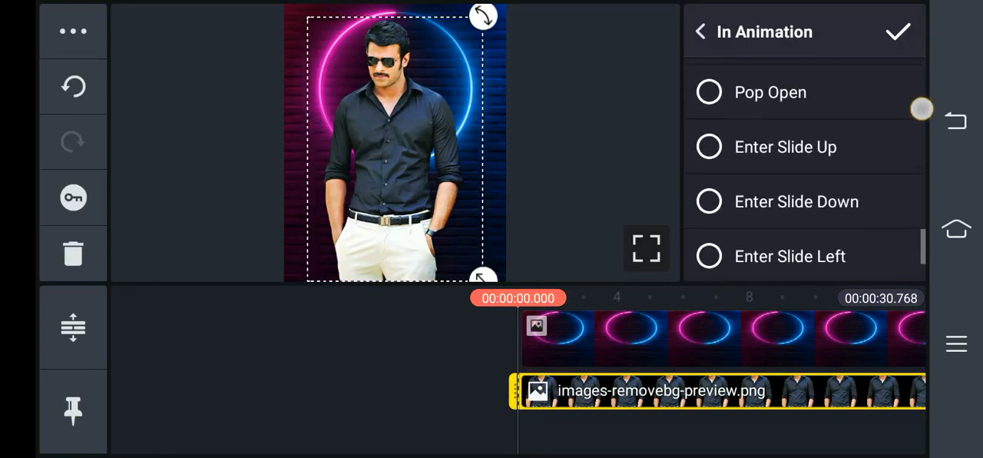
left_click(786, 147)
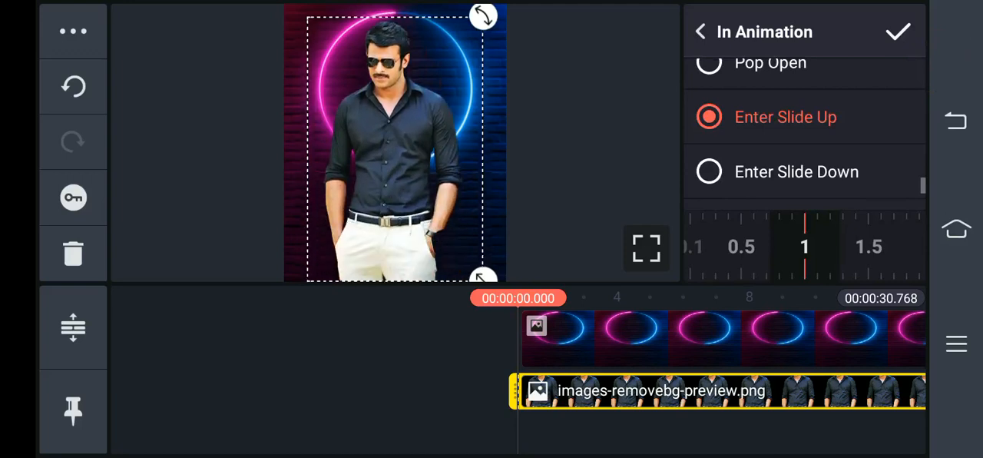
left_click(700, 32)
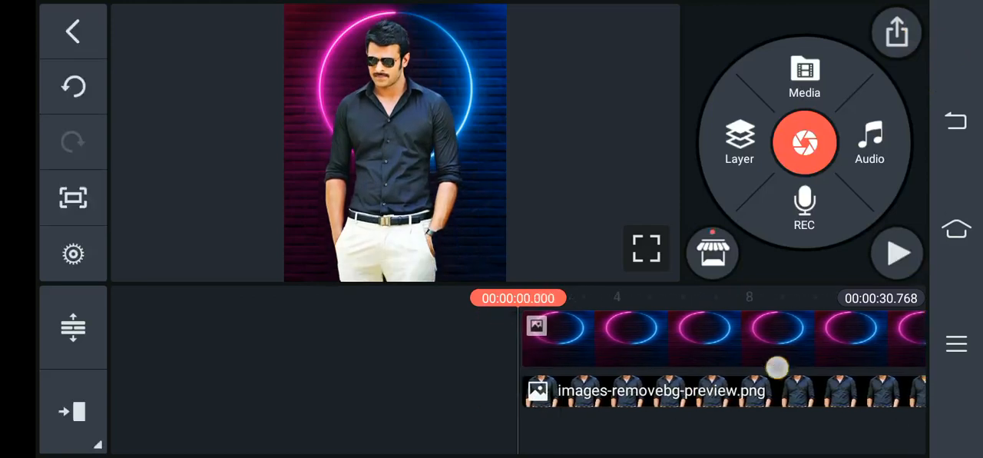
Add the Instagram post video from the KineMasterCapture folder as a media layer.
left_click(739, 142)
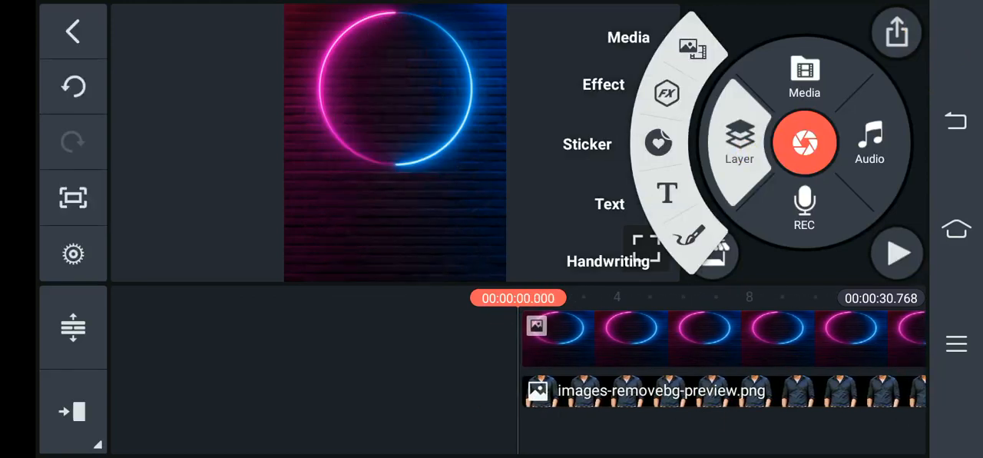
left_click(804, 77)
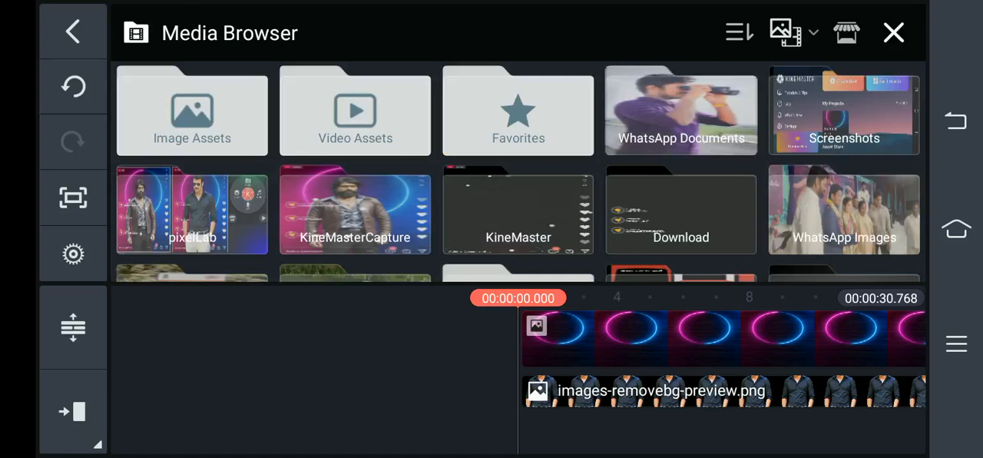
left_click(680, 211)
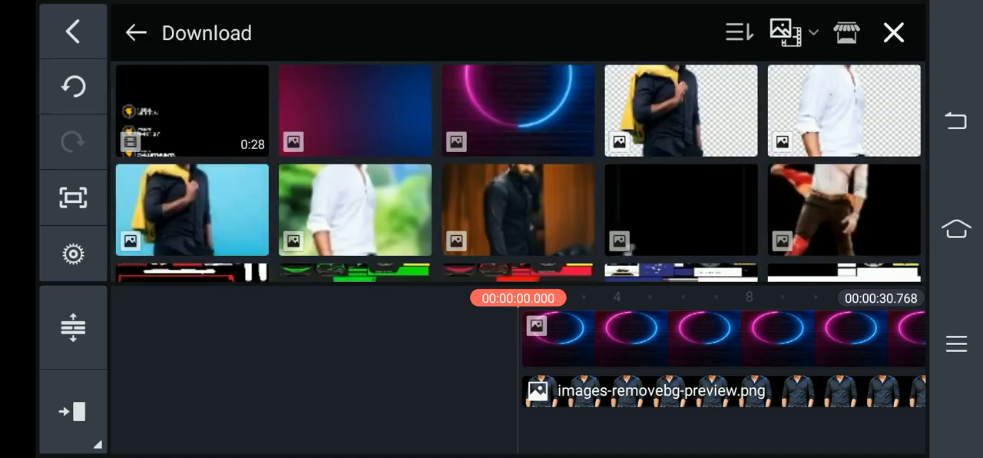
left_click(136, 33)
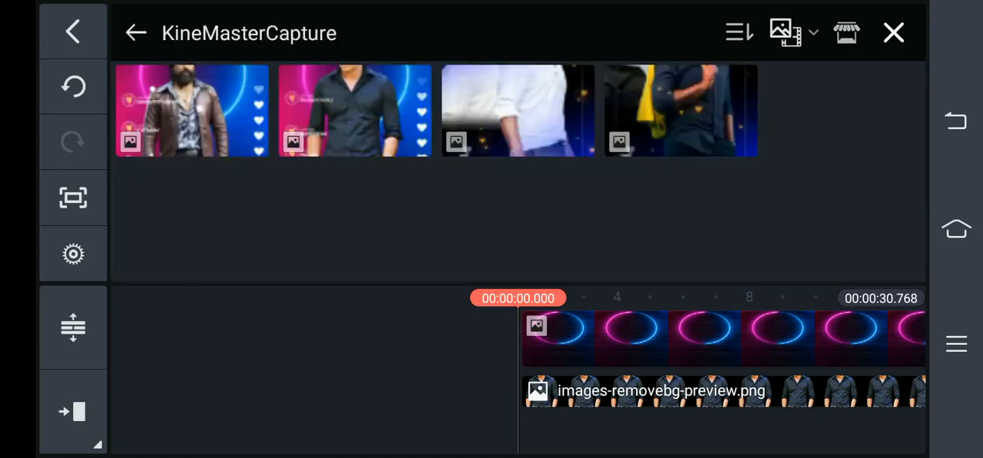
left_click(136, 32)
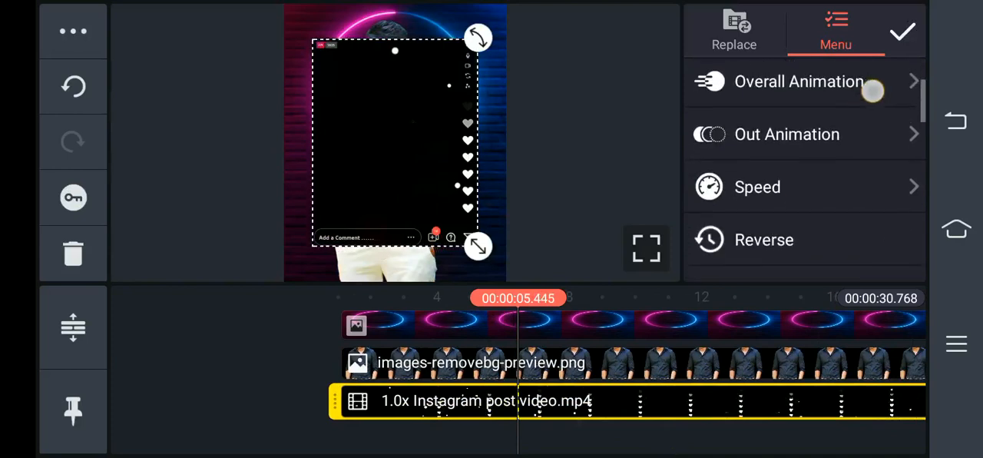
Set the Instagram post overlay's split screen layout to full frame.
scroll("down", 3)
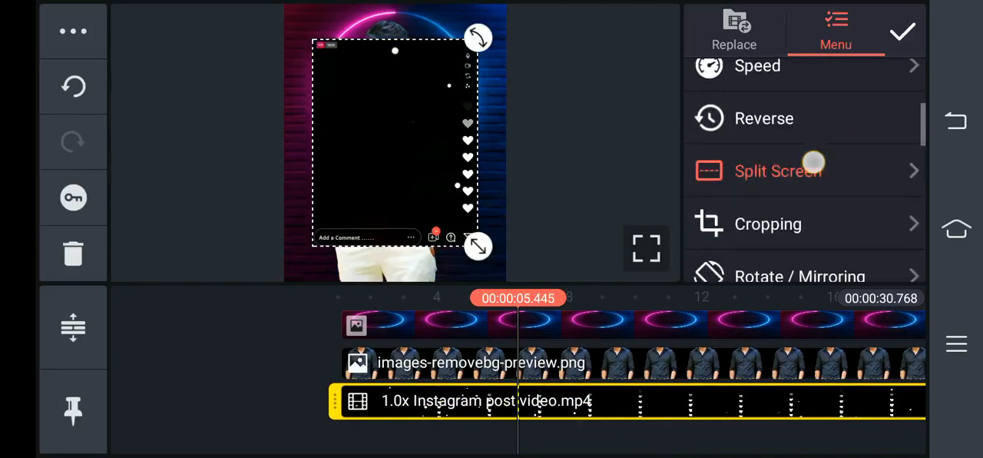
left_click(777, 171)
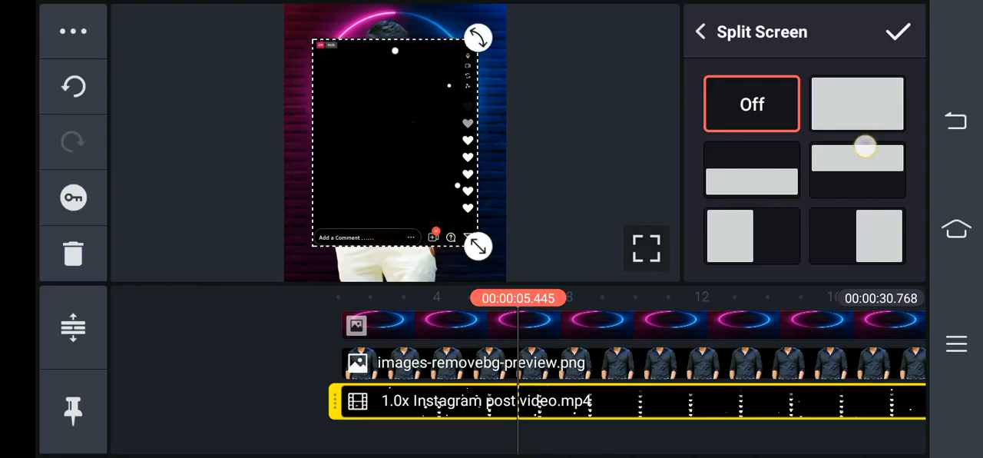
left_click(699, 32)
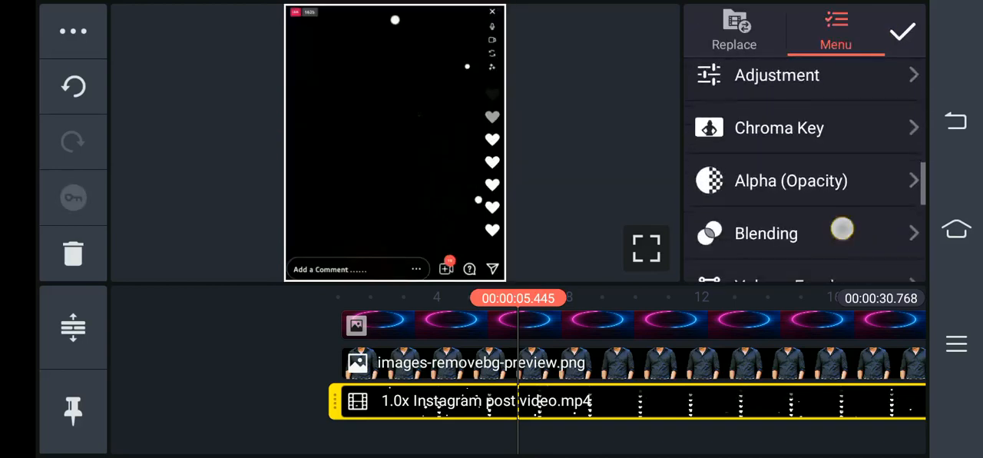
Set the Instagram post overlay's blending mode to Screen.
scroll("down", 3)
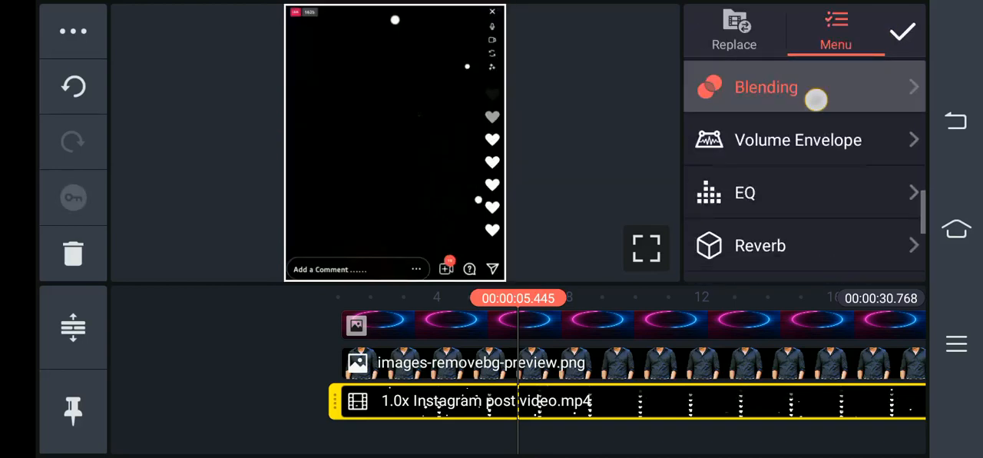
left_click(765, 87)
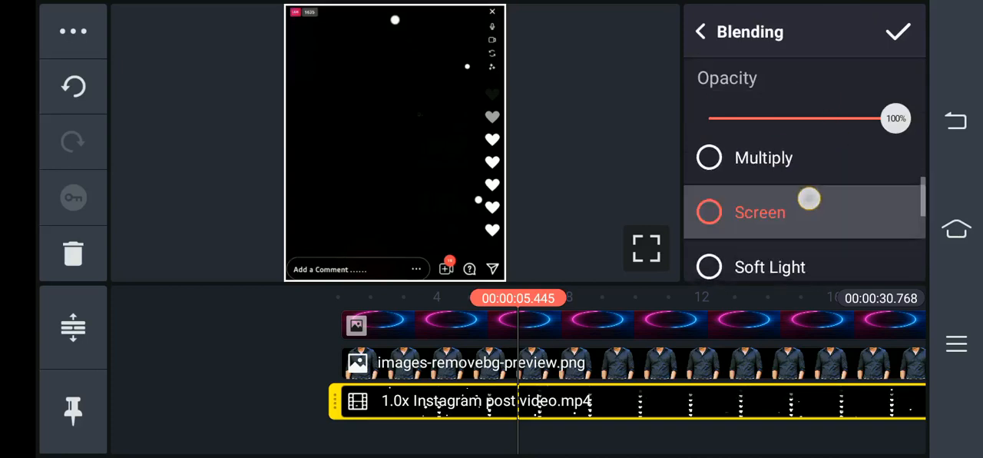
left_click(708, 212)
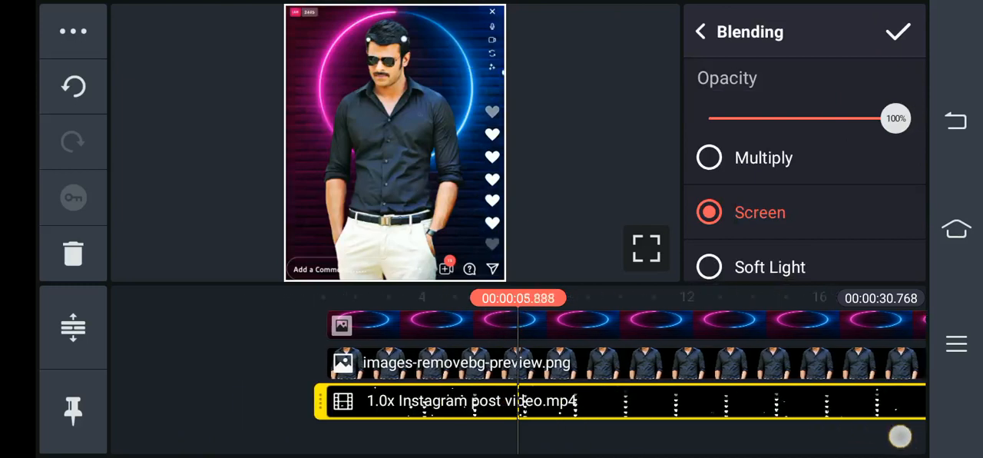
Add Dual color effect image.jpg as a media layer and select it.
left_click(700, 32)
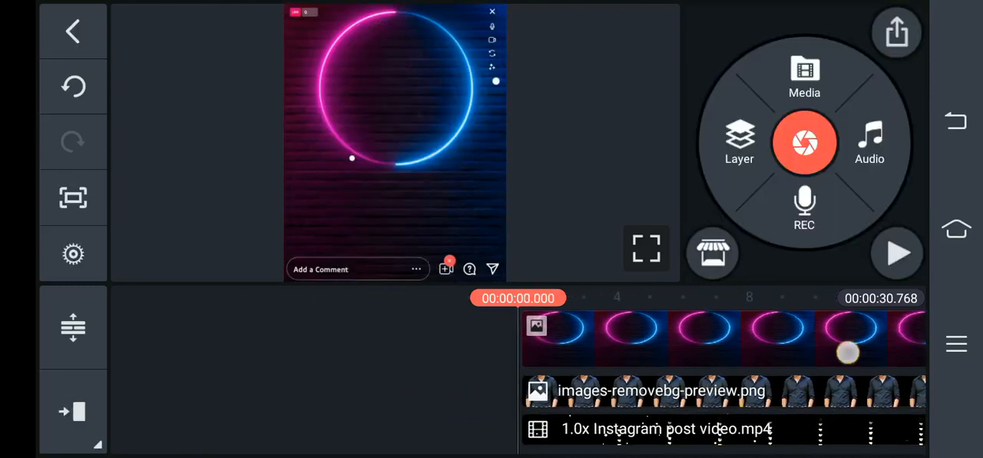
left_click(804, 77)
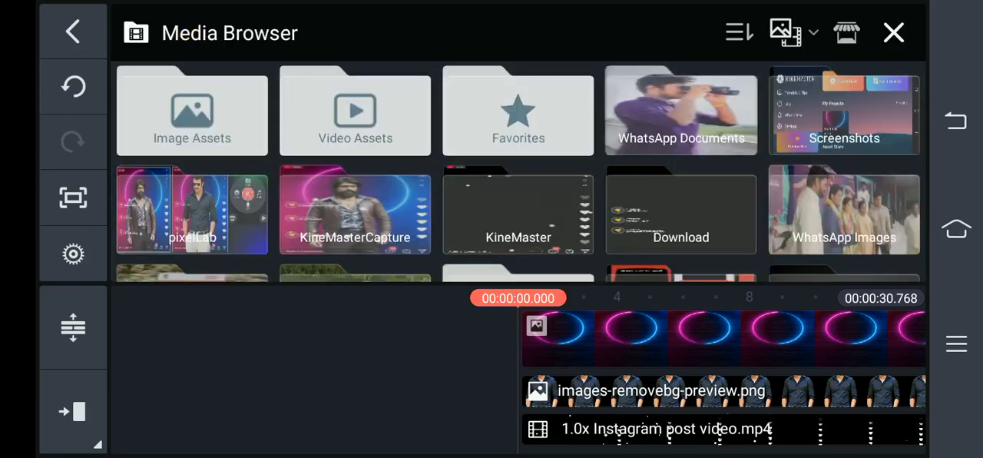
left_click(681, 211)
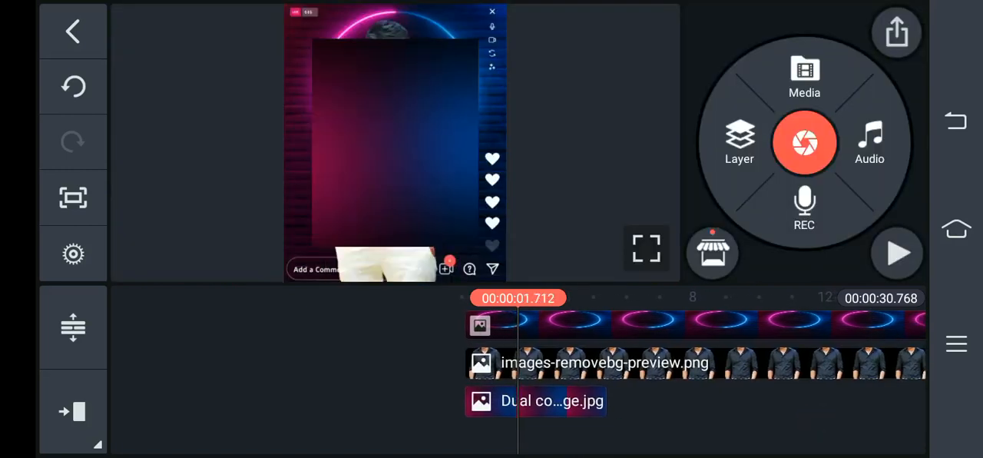
left_click(535, 400)
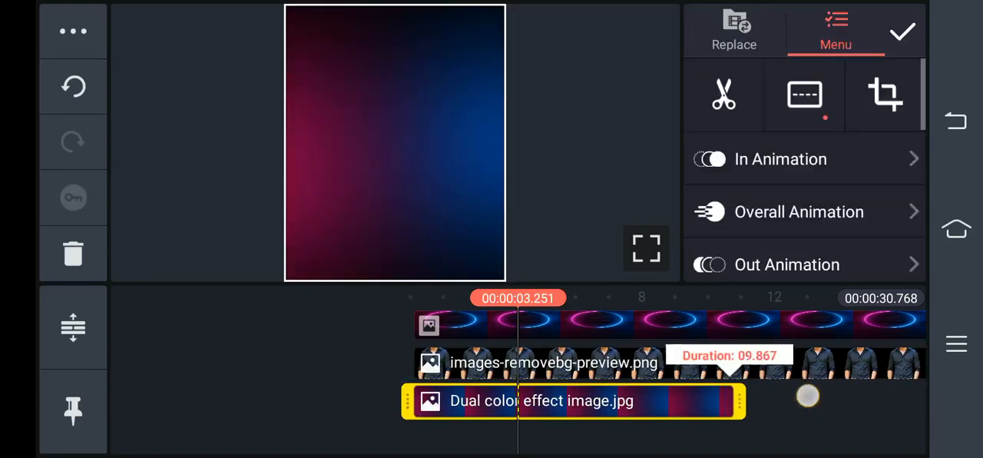
Extend the gradient layer to the video's end, blend it in Screen, and adjust saturation.
left_click_drag(518, 428, 524, 427)
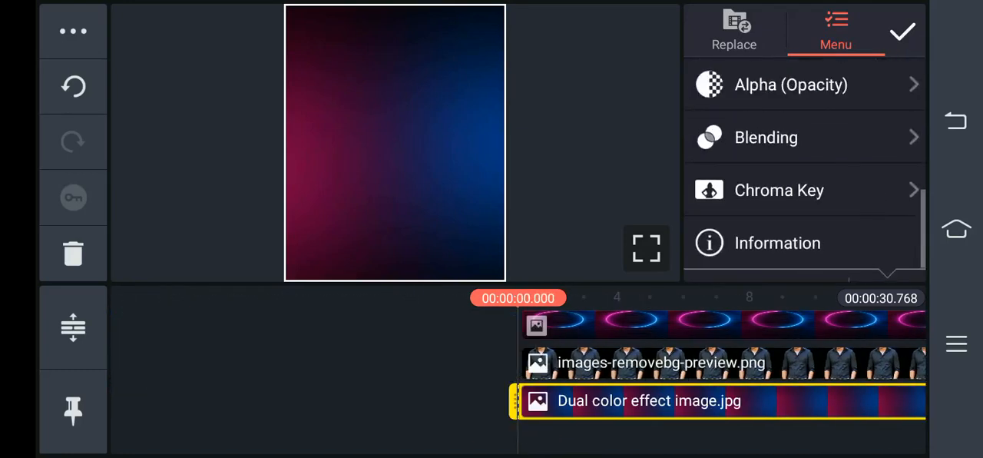
left_click(766, 137)
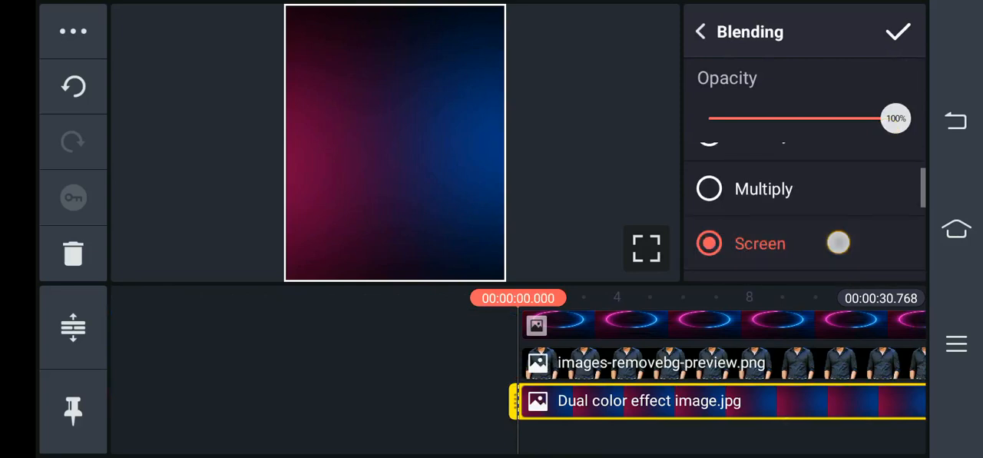
left_click(699, 31)
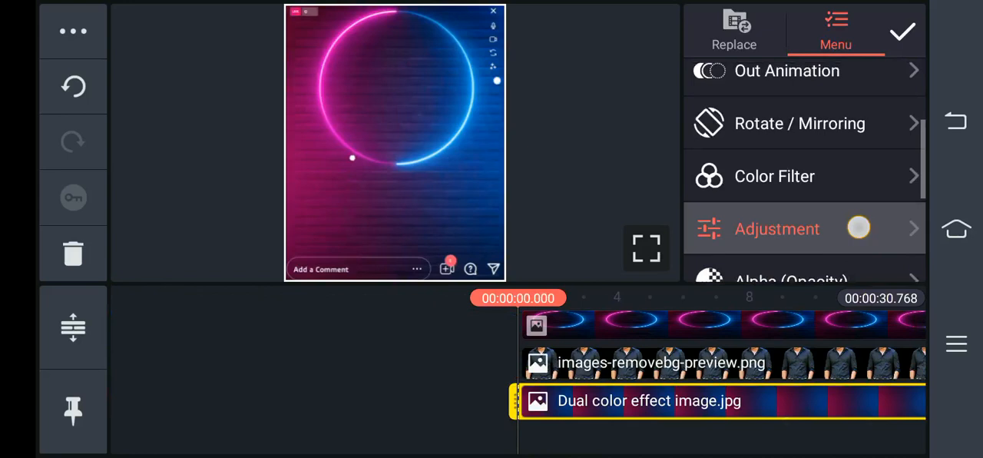
left_click(776, 229)
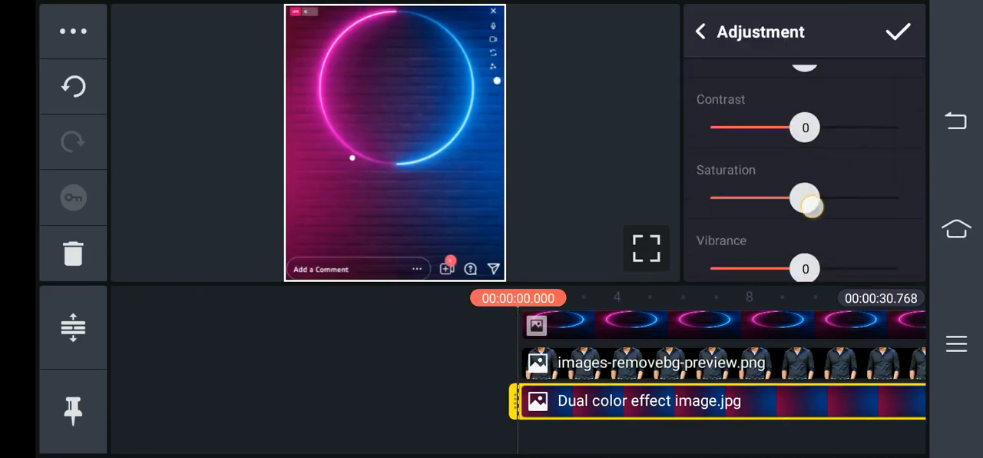
left_click_drag(804, 198, 897, 230)
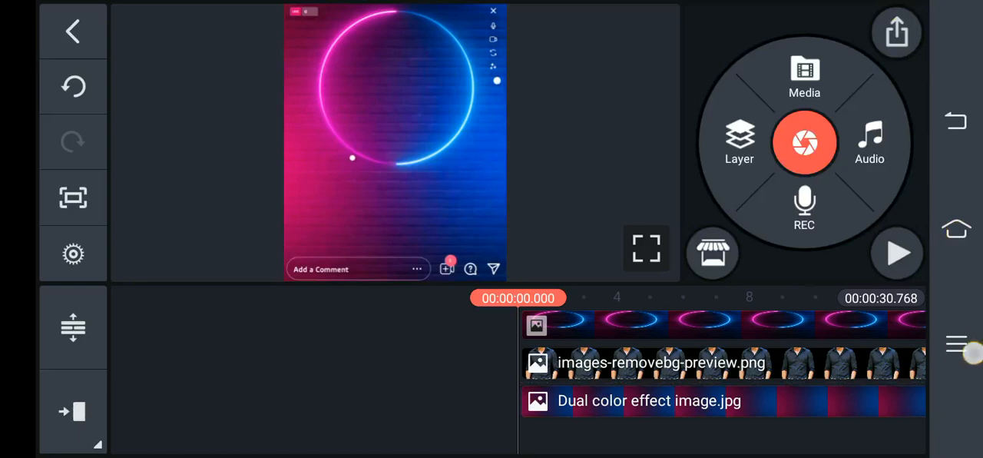
Preview the tinted composite, then browse device media for another layer.
left_click(897, 254)
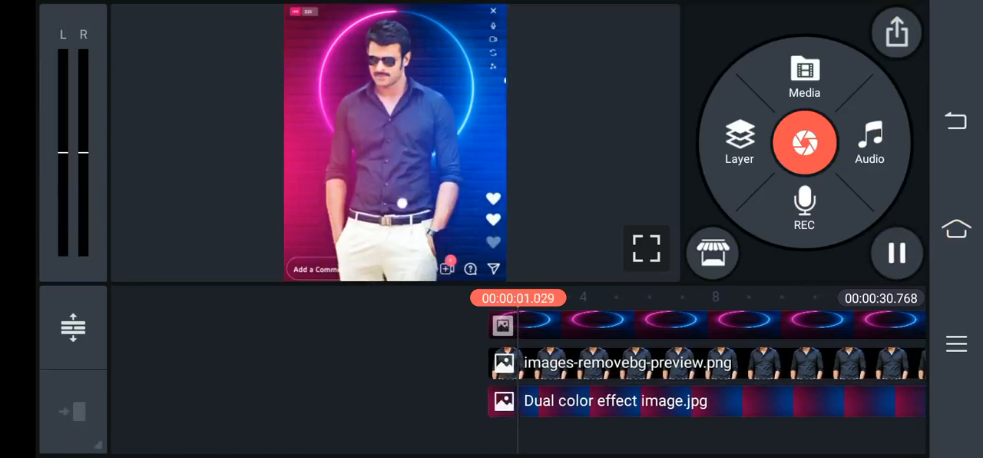
left_click(896, 253)
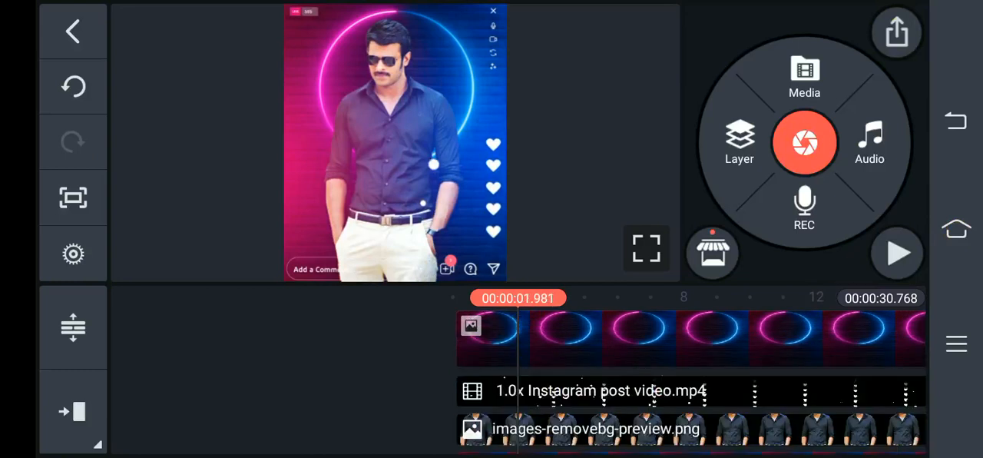
left_click(739, 142)
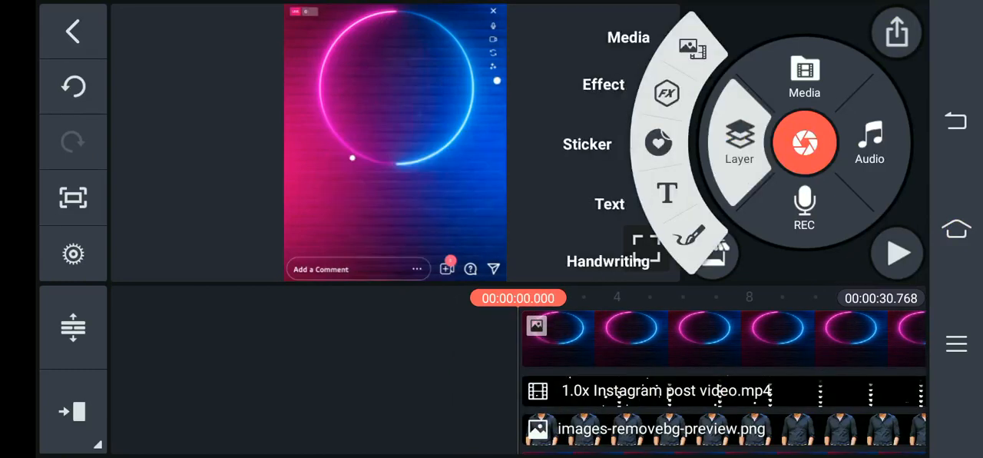
left_click(804, 77)
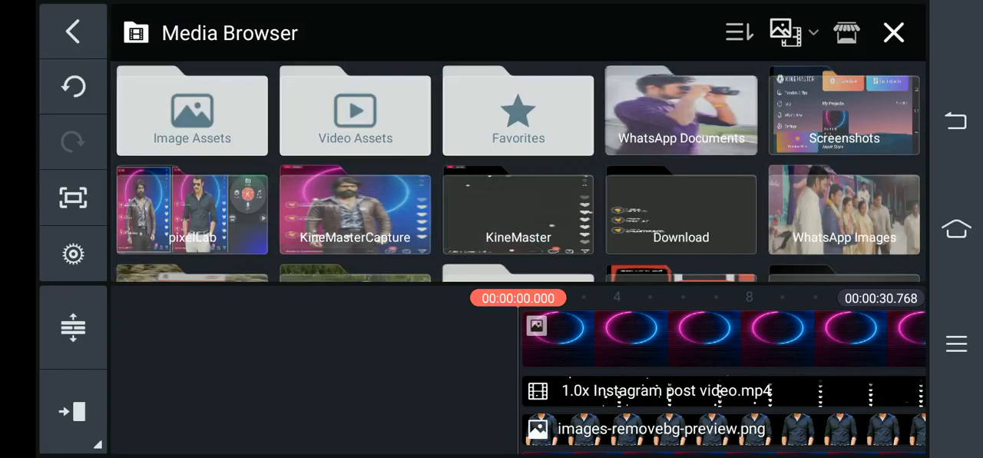
left_click(680, 213)
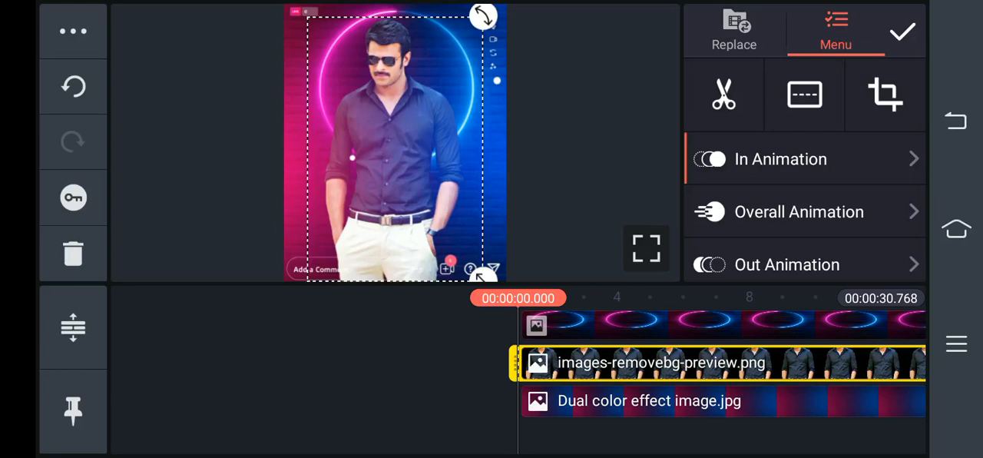
Add Attitude lyrical video.mp4 as a layer with full-frame split screen.
left_click(73, 31)
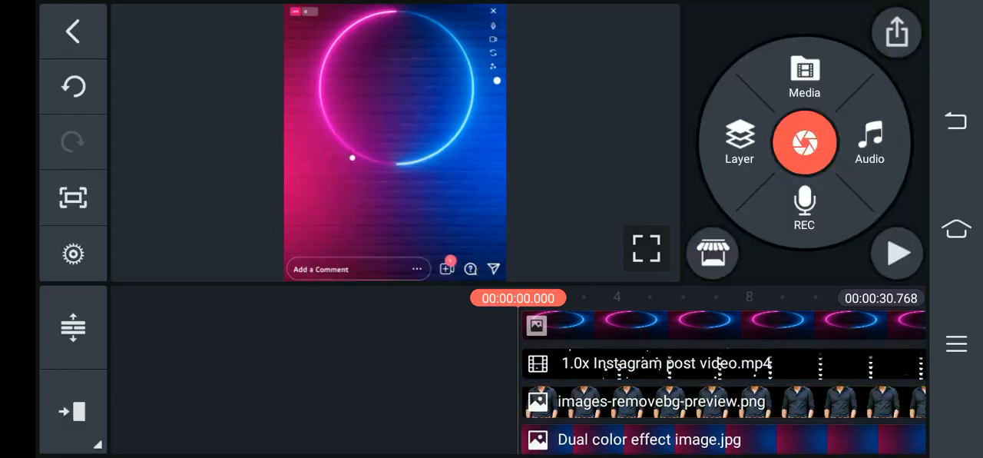
left_click(738, 142)
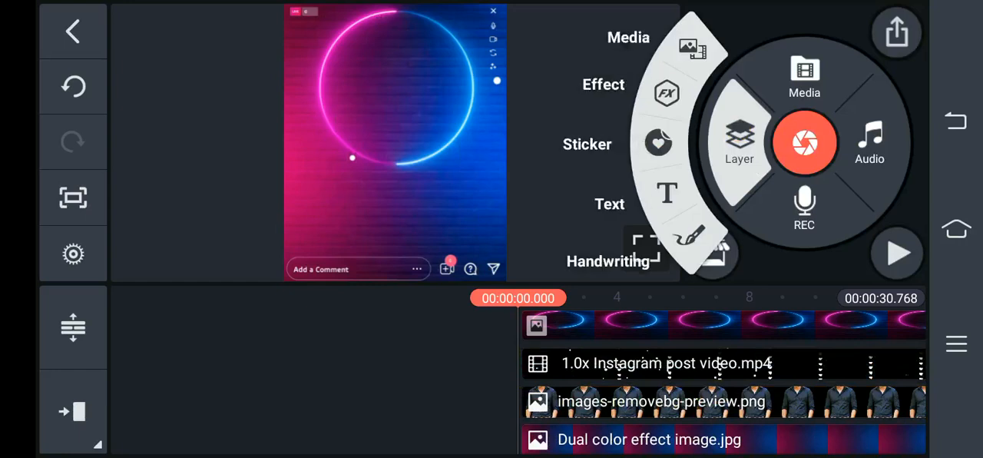
left_click(803, 76)
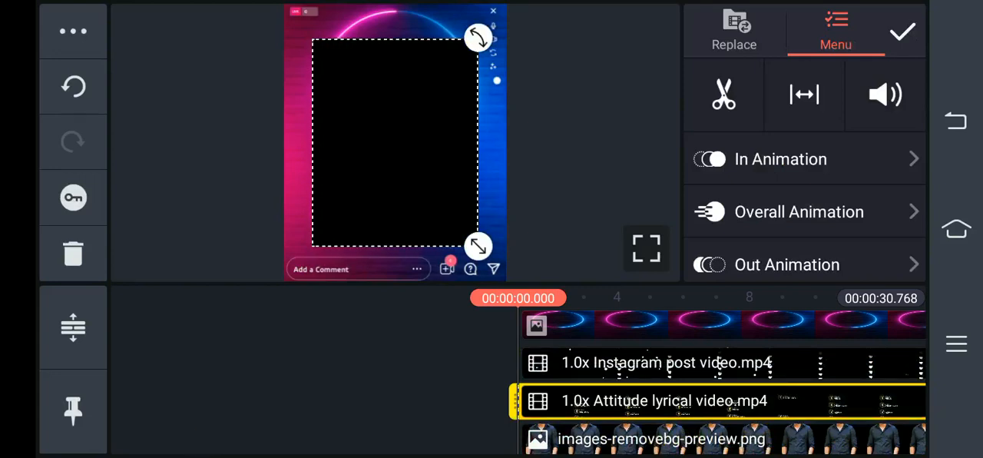
scroll("down", 3)
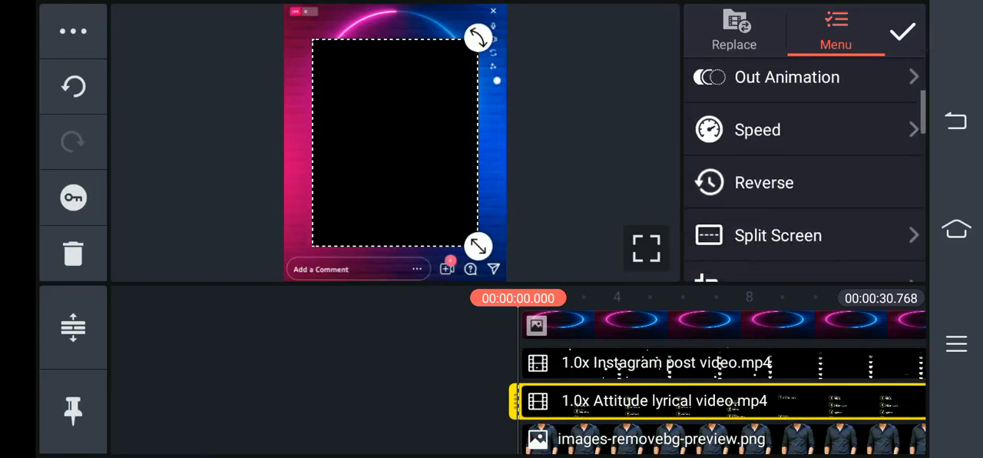
left_click(777, 235)
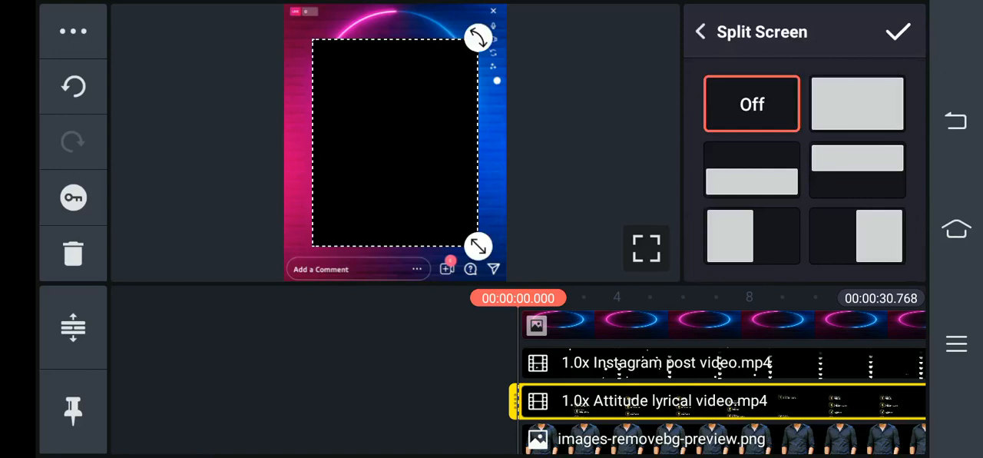
left_click(857, 104)
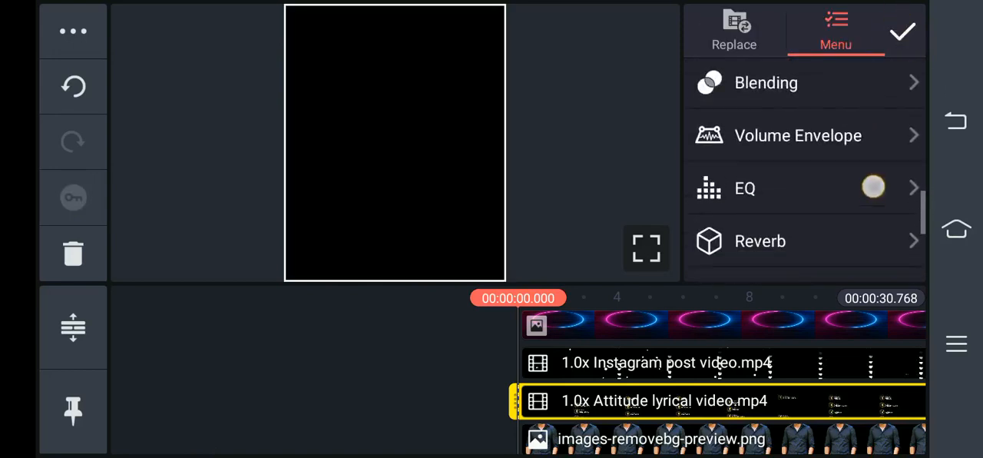
scroll("down", 3)
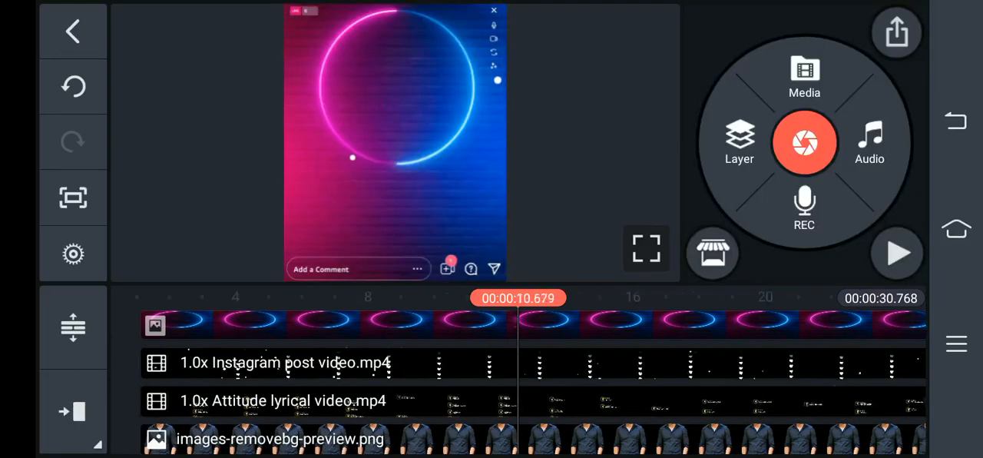
Preview the lyric overlays, pausing near 28.8 s on the neon background clip.
scroll("left", 3)
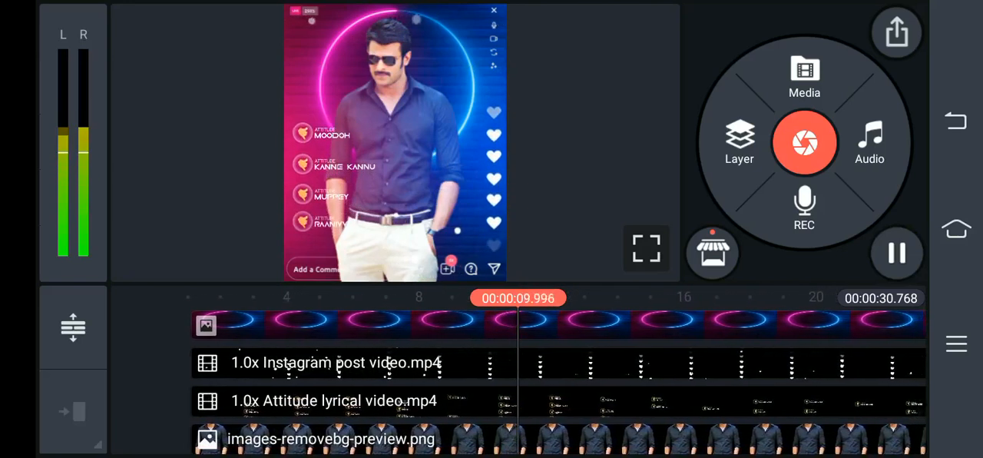
left_click(332, 401)
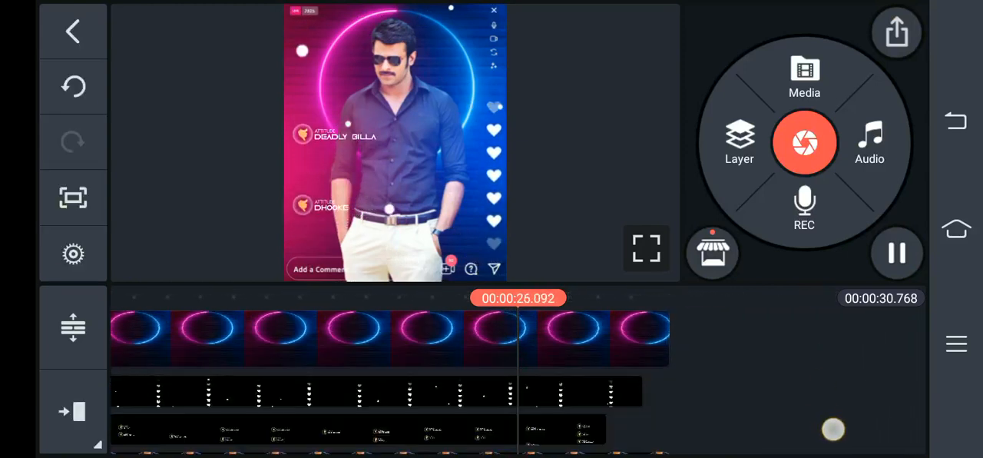
left_click(361, 400)
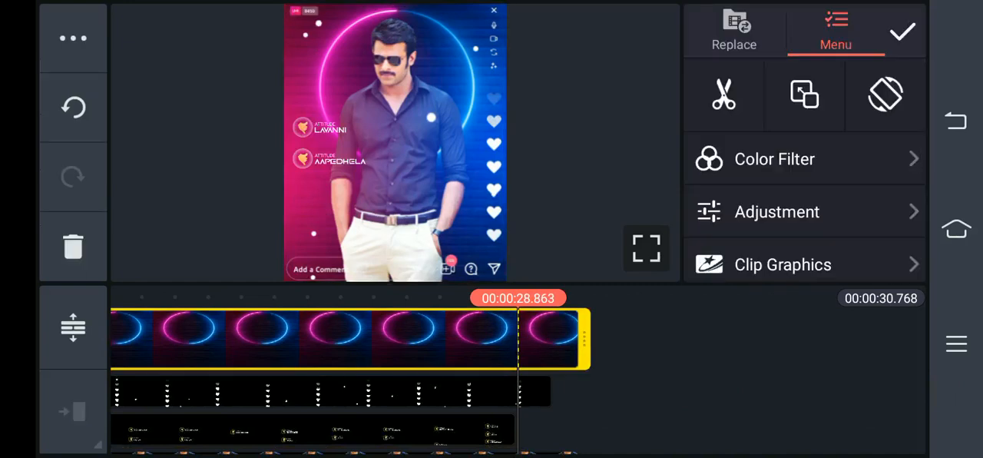
Trim the background, Instagram post and gradient layers at 28.8 s, then save as video.
left_click(722, 94)
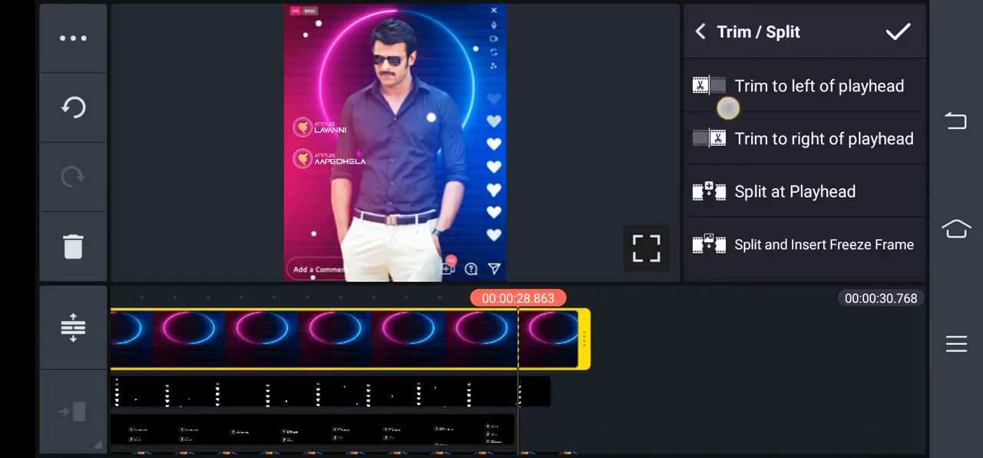
left_click(824, 138)
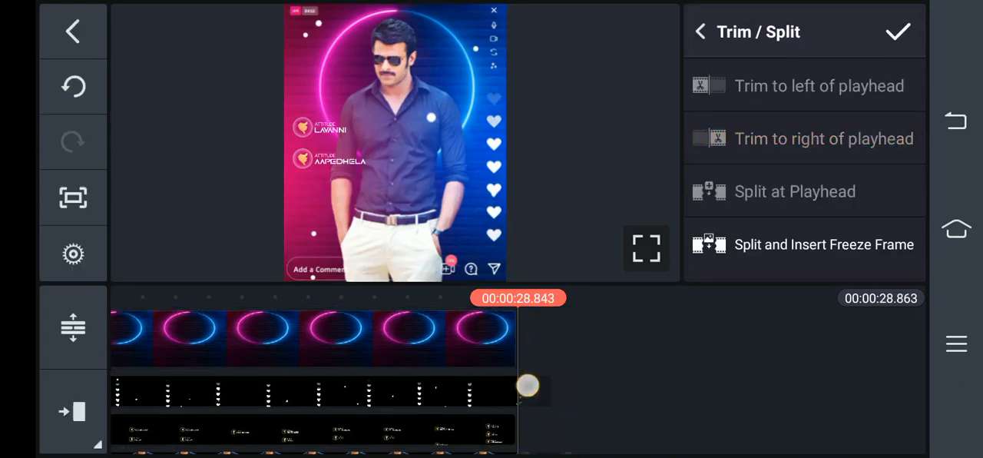
left_click(700, 32)
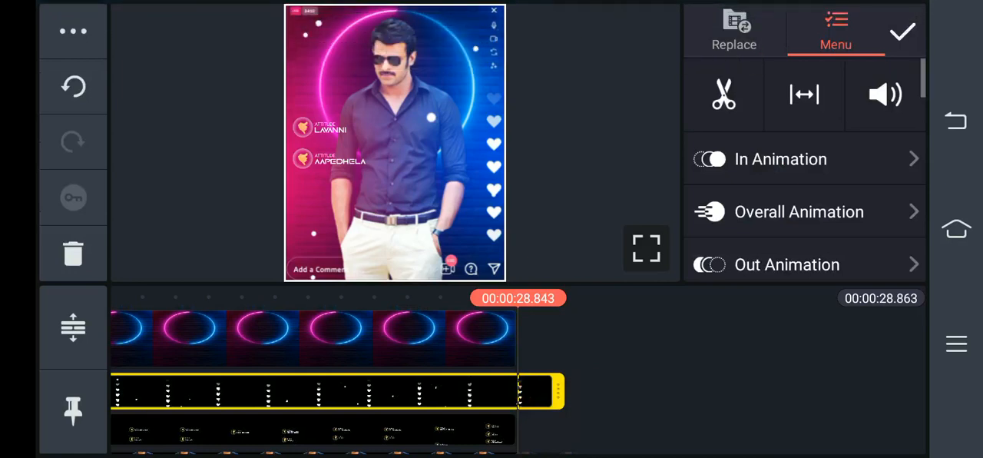
left_click(723, 93)
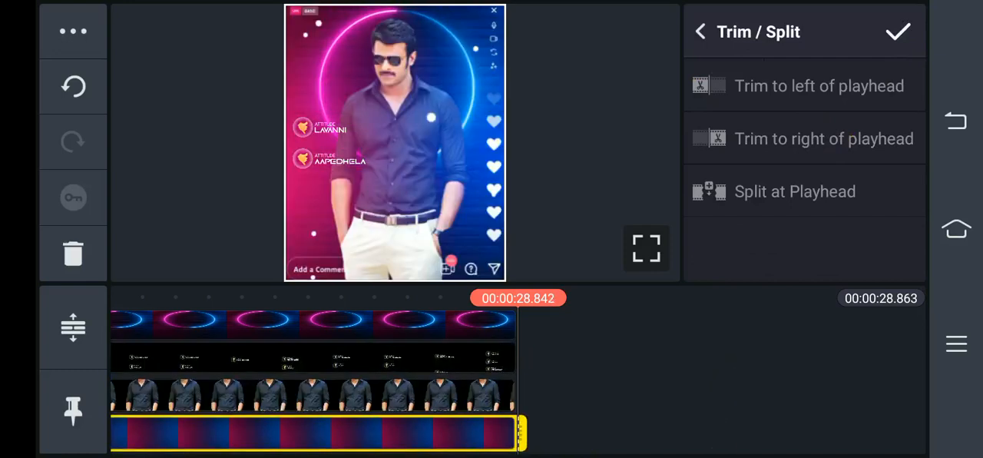
left_click(700, 31)
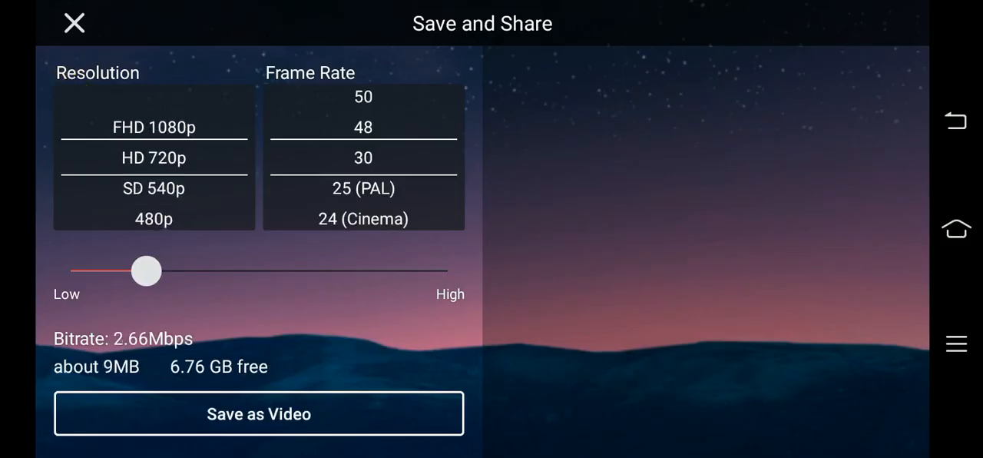
left_click(259, 413)
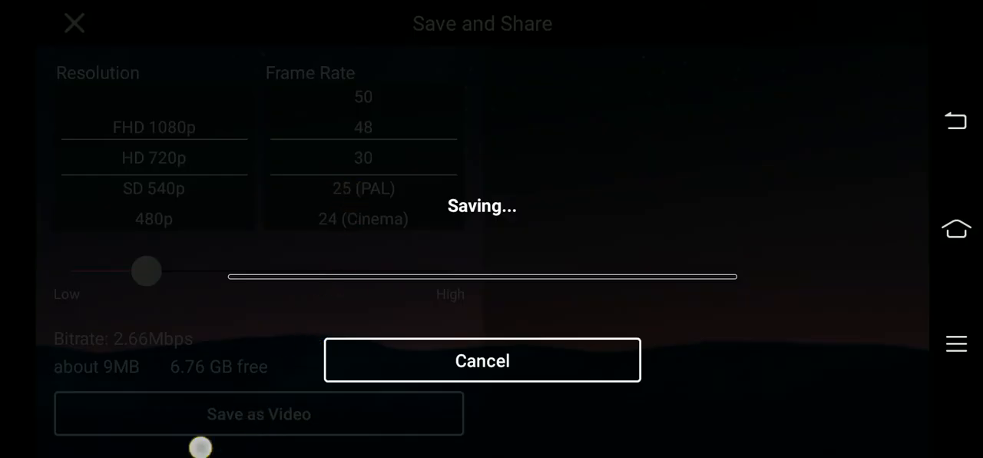